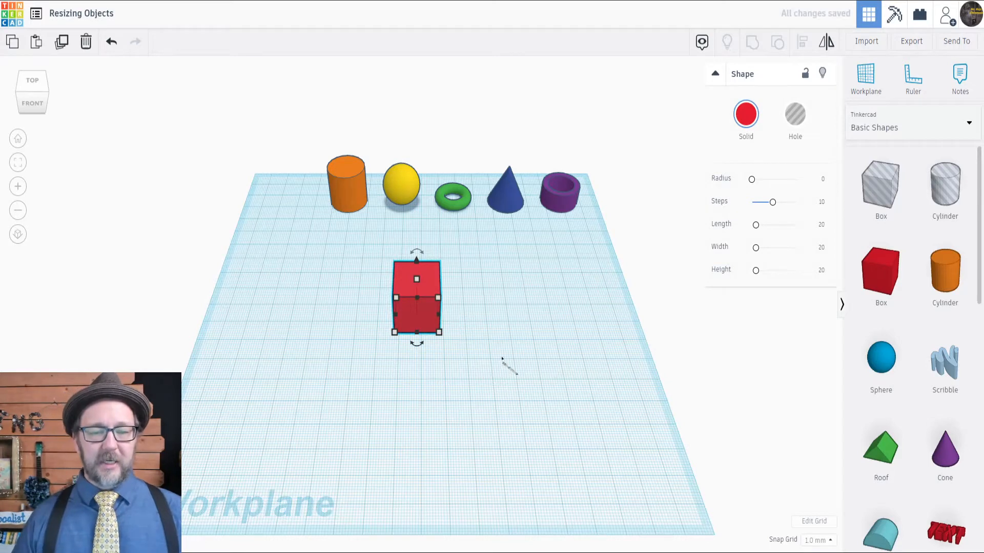
pyautogui.moveTo(486, 314)
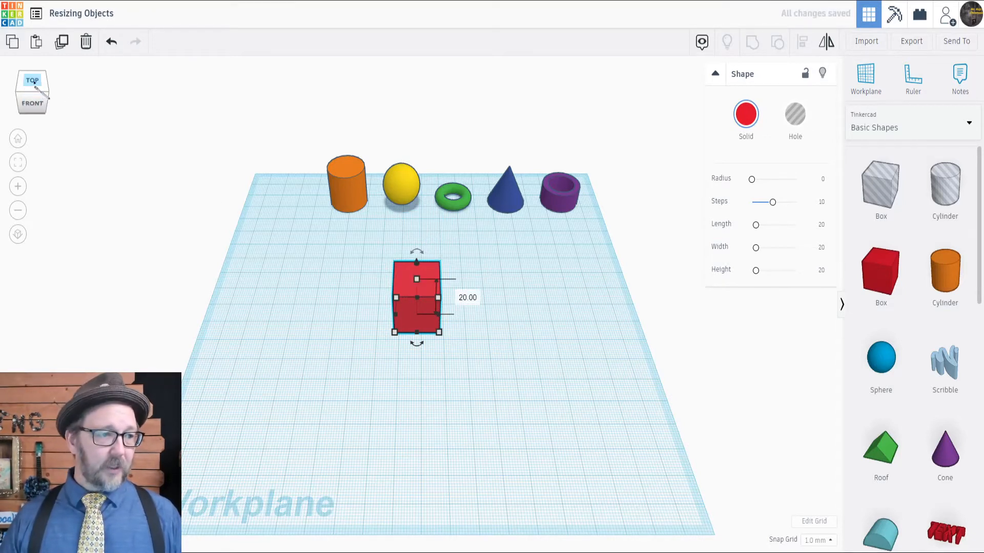
# Switch to the top-down view to see the red cube's square footprint.
pyautogui.click(32, 80)
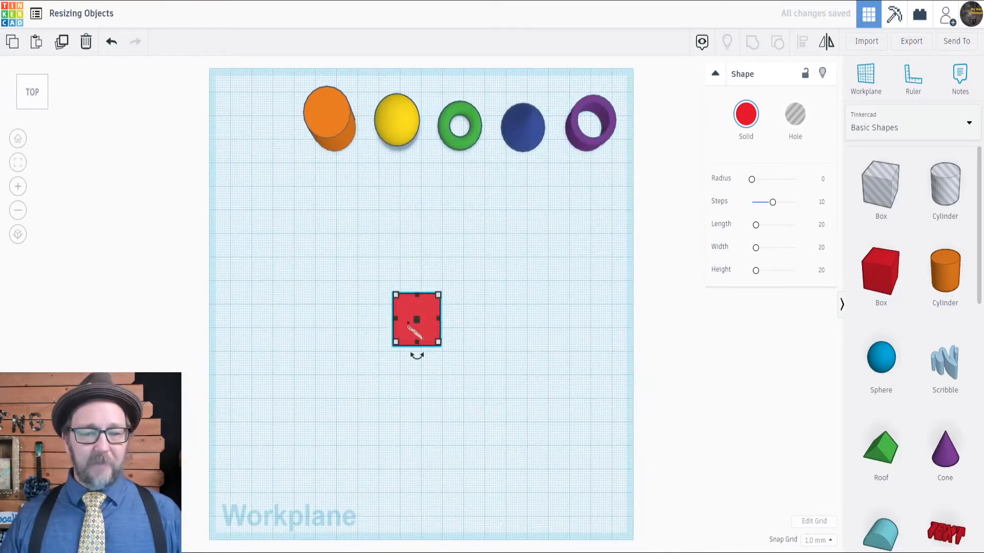
pyautogui.moveTo(449, 314)
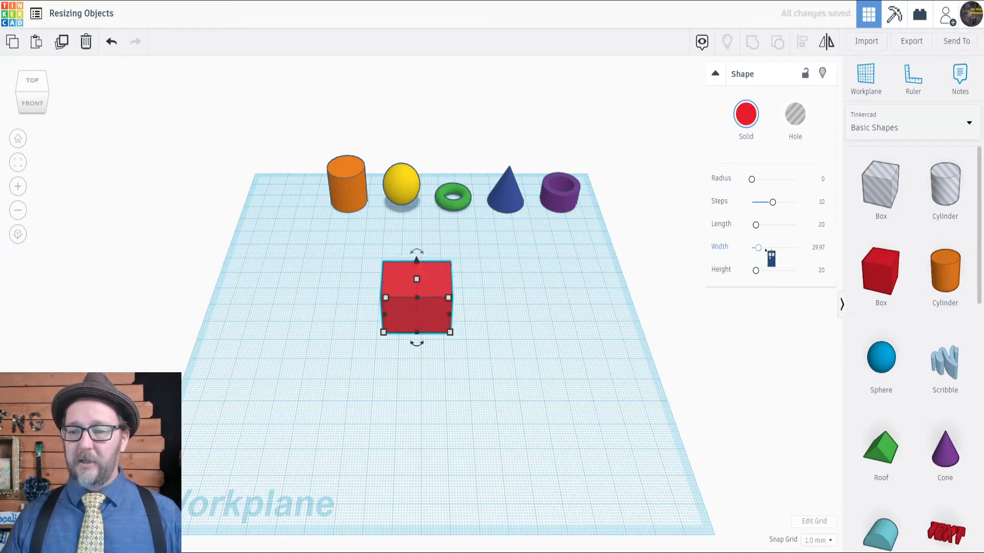
# Set the red cube's width back to 20 and move the orange cylinder beside it.
pyautogui.click(815, 247)
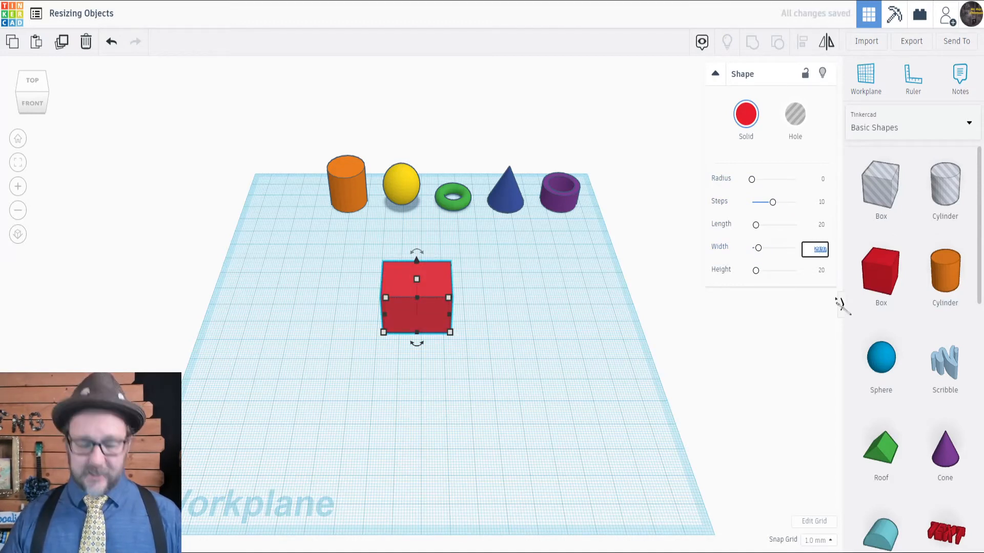
pyautogui.moveTo(845, 306)
pyautogui.write('20')
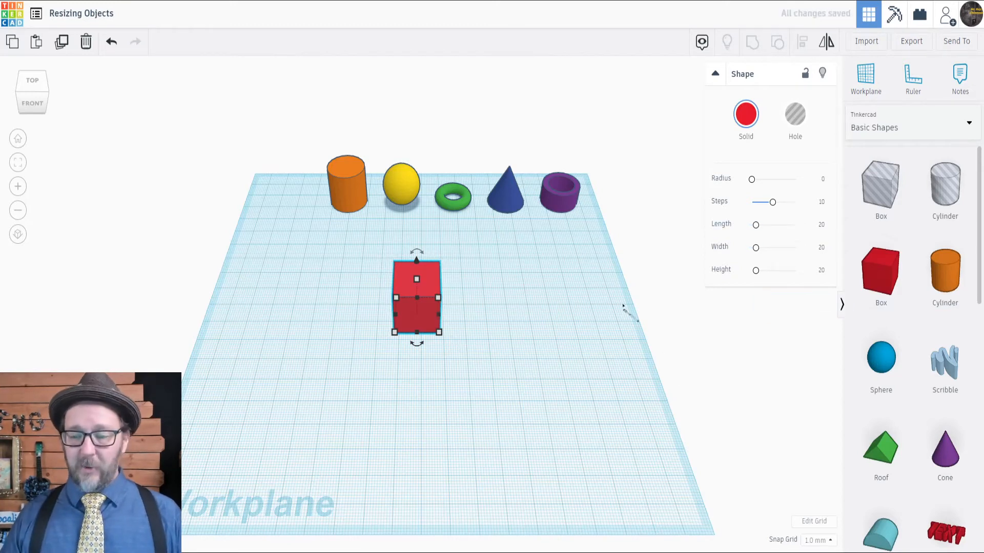
pyautogui.click(521, 260)
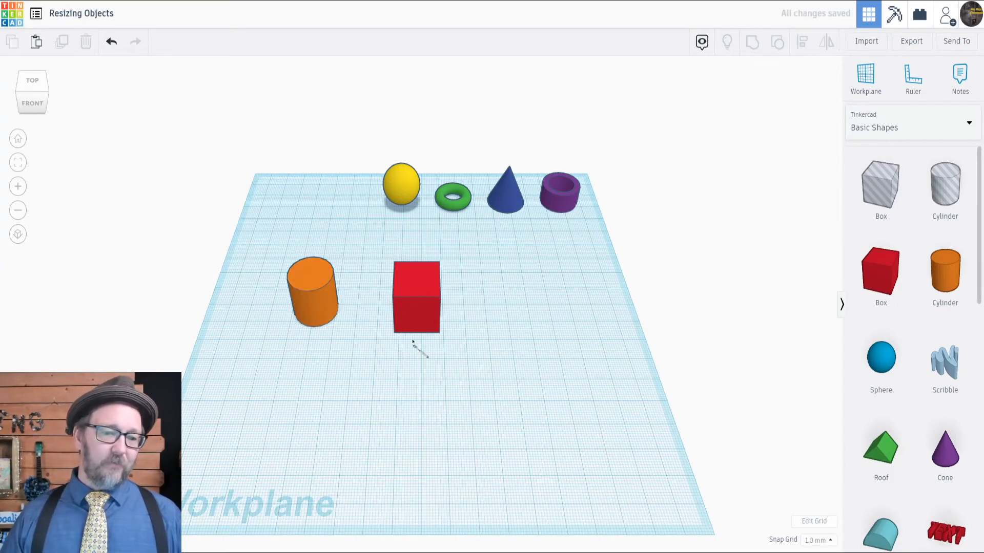
# Select the orange cylinder and enlarge its base to about 23 by 27.
pyautogui.click(313, 294)
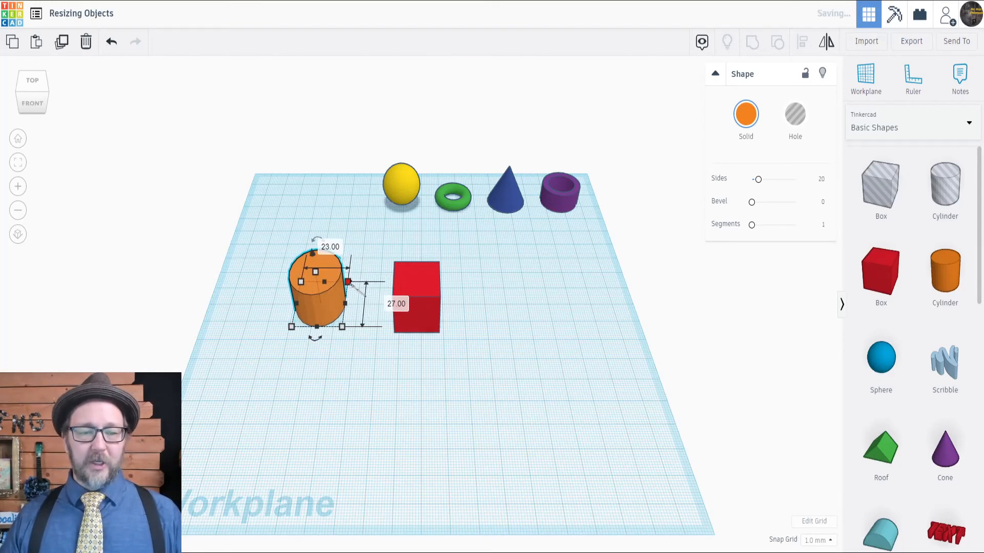
pyautogui.moveTo(505, 272)
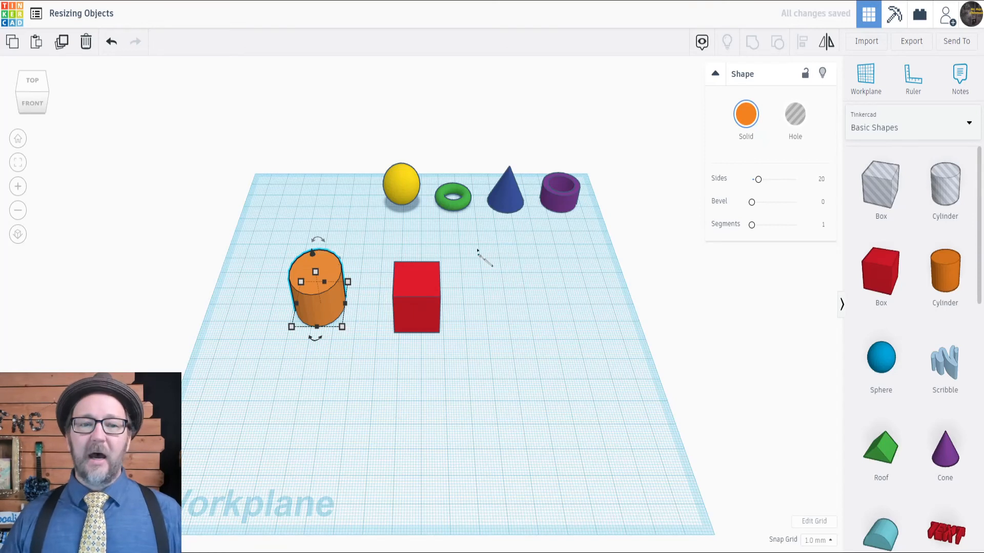
pyautogui.moveTo(426, 277)
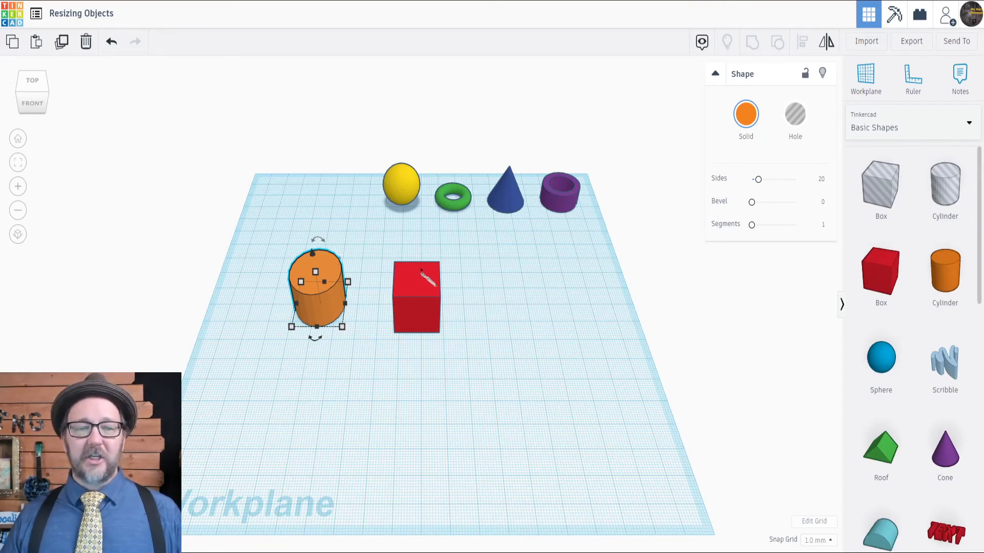